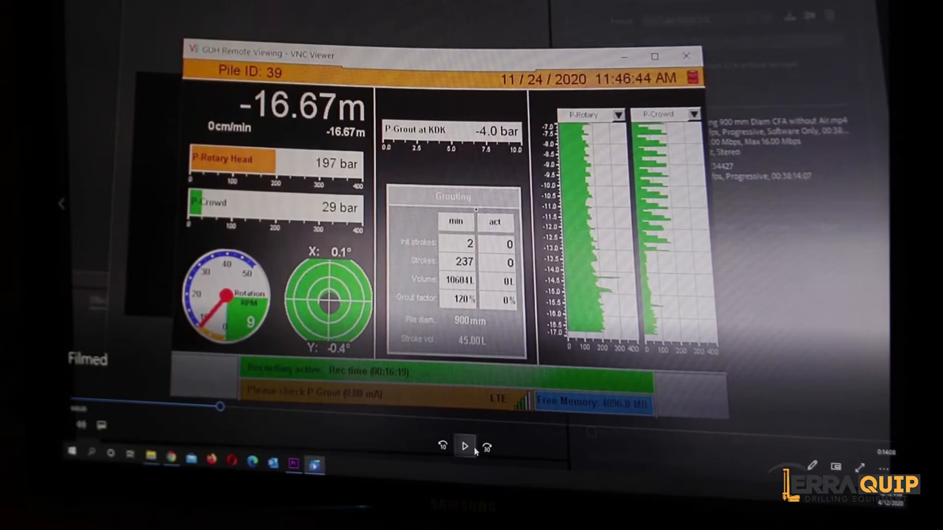
- Play the recording through Pile 39 drilling down to -16.77 m, then pause
{"action": "left_click", "coordinate": [465, 444]}
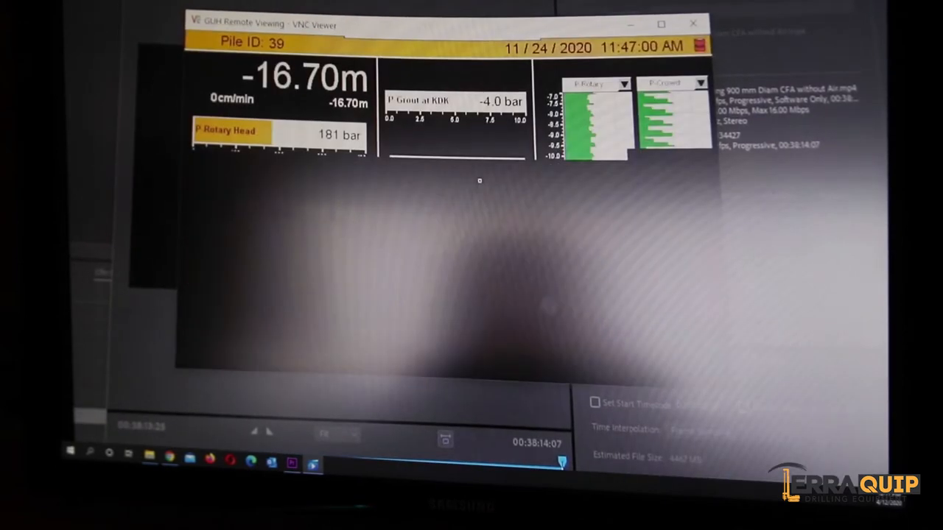
{"action": "left_click", "coordinate": [464, 445]}
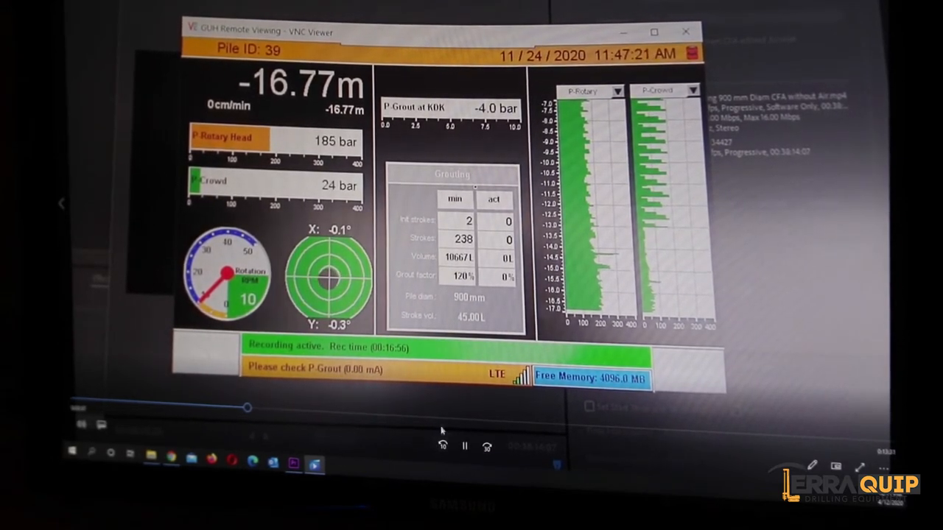
{"action": "left_click", "coordinate": [465, 445]}
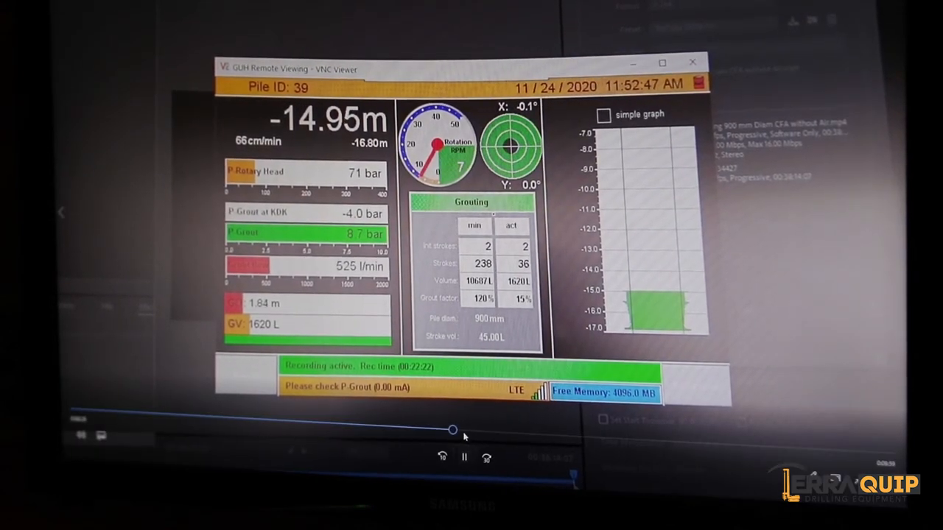
- Scrub the timeline ahead into grouting, grout at -9.38 m with 6615 L pumped
{"action": "left_click_drag", "start_coordinate": [453, 430], "coordinate": [626, 439]}
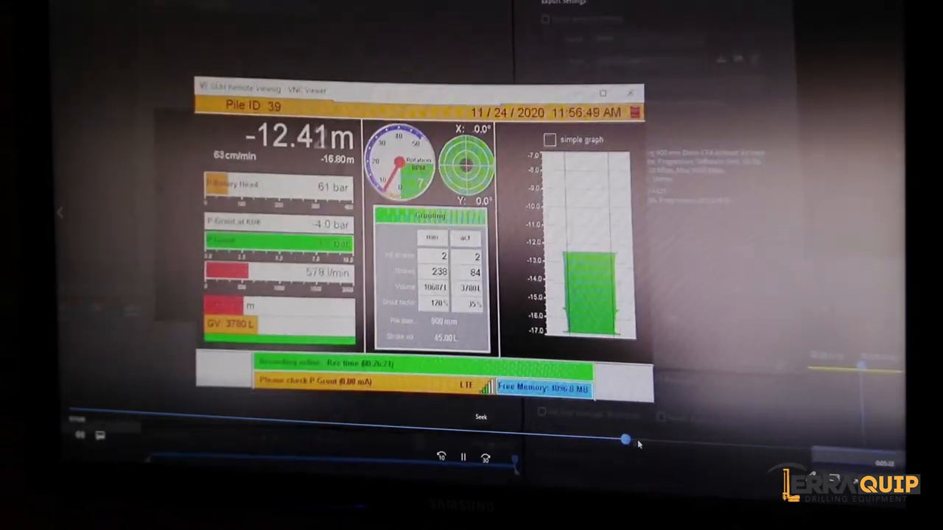
{"action": "left_click_drag", "start_coordinate": [624, 440], "coordinate": [769, 445]}
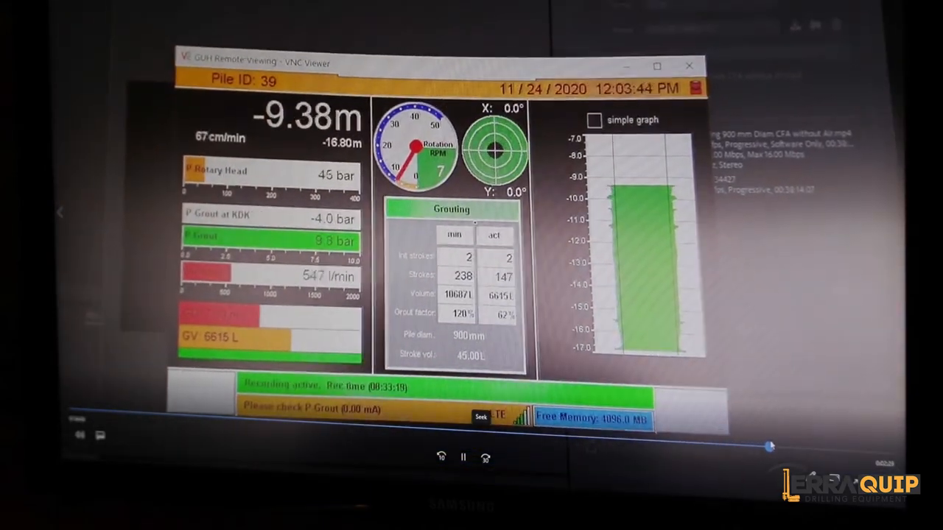